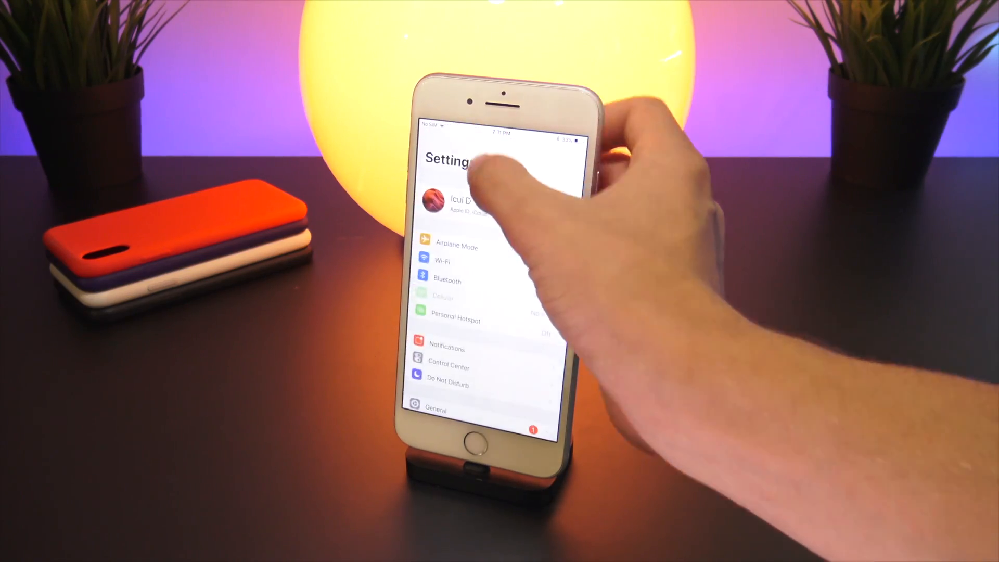
- View the iPhone's General > About details in Settings, then return home
{"action": "left_click", "coordinate": [435, 410]}
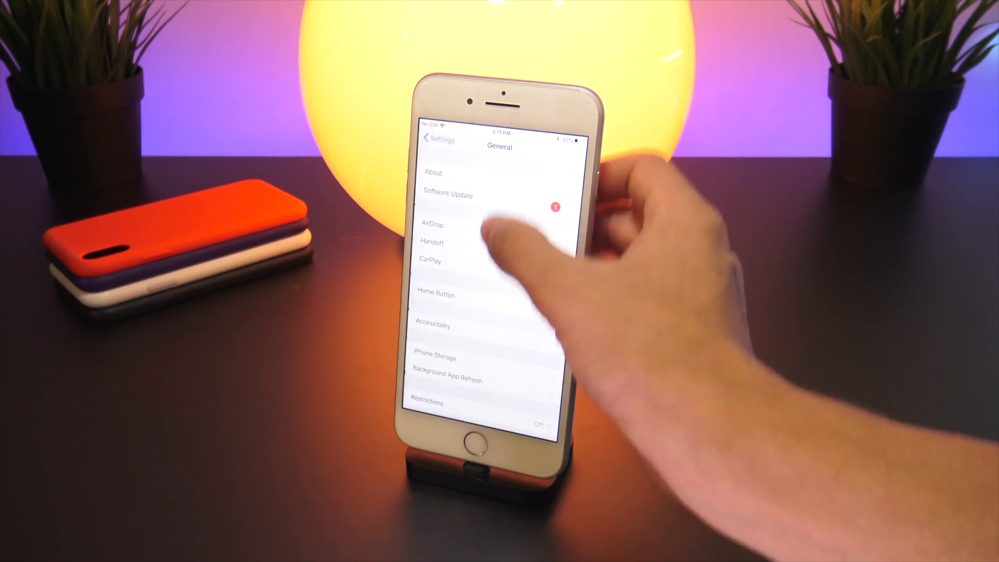
{"action": "left_click", "coordinate": [433, 172]}
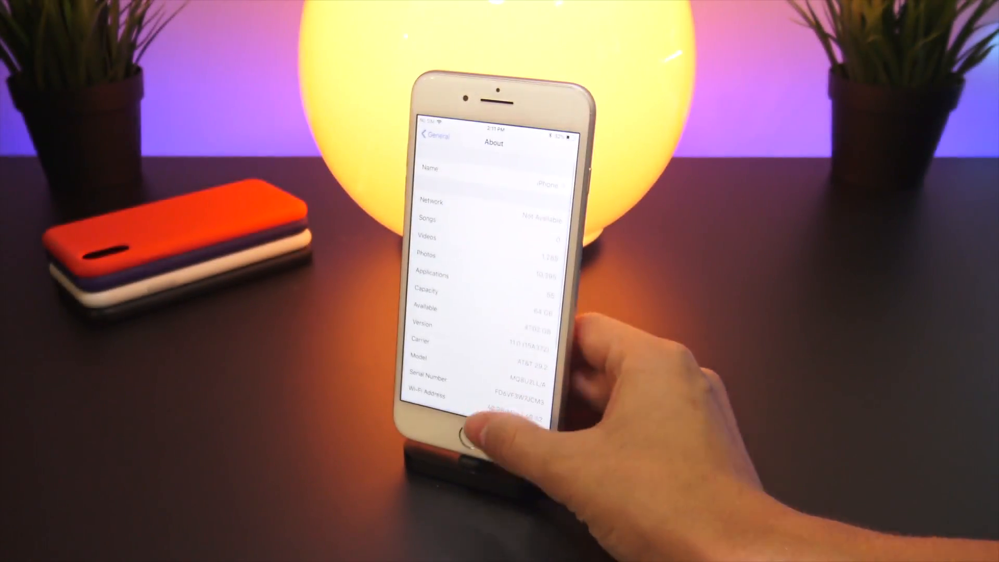
{"action": "left_click", "coordinate": [470, 438]}
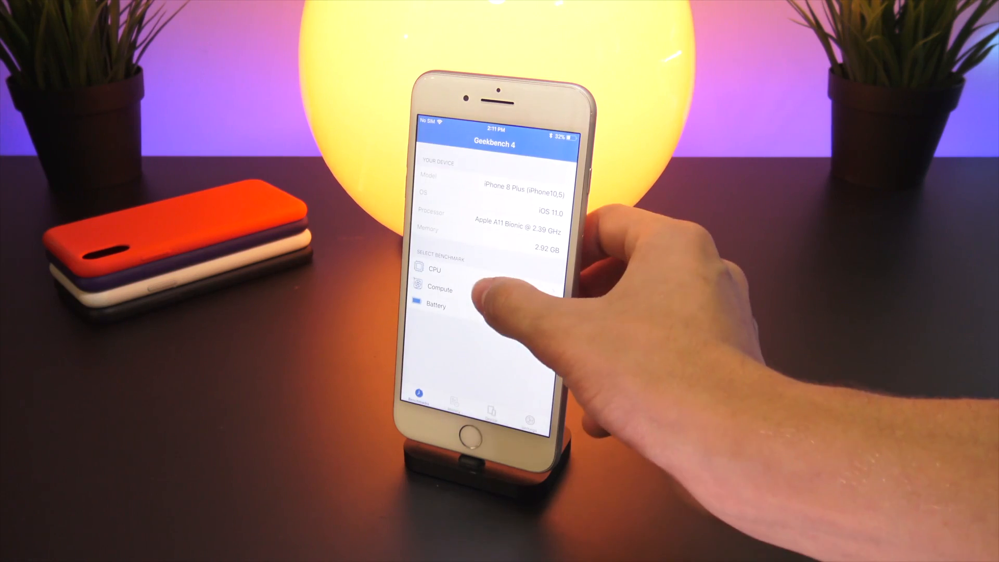
- Run the CPU benchmark on the iPhone 8 Plus (4245 single-core, 10235 multi-core)
{"action": "left_click", "coordinate": [436, 270]}
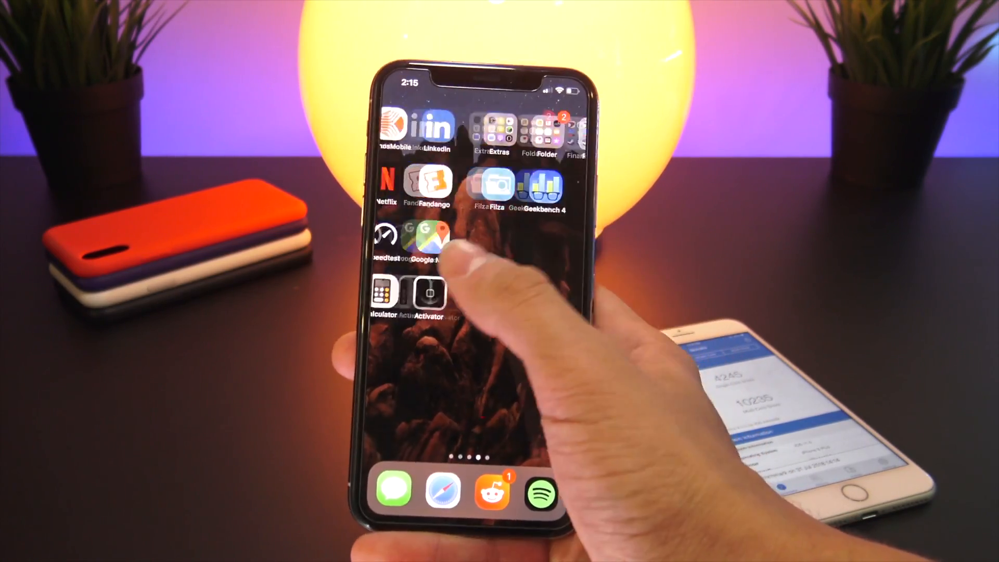
- Launch Geekbench 4 on the iPhone X and start its CPU benchmark
{"action": "left_click", "coordinate": [541, 185]}
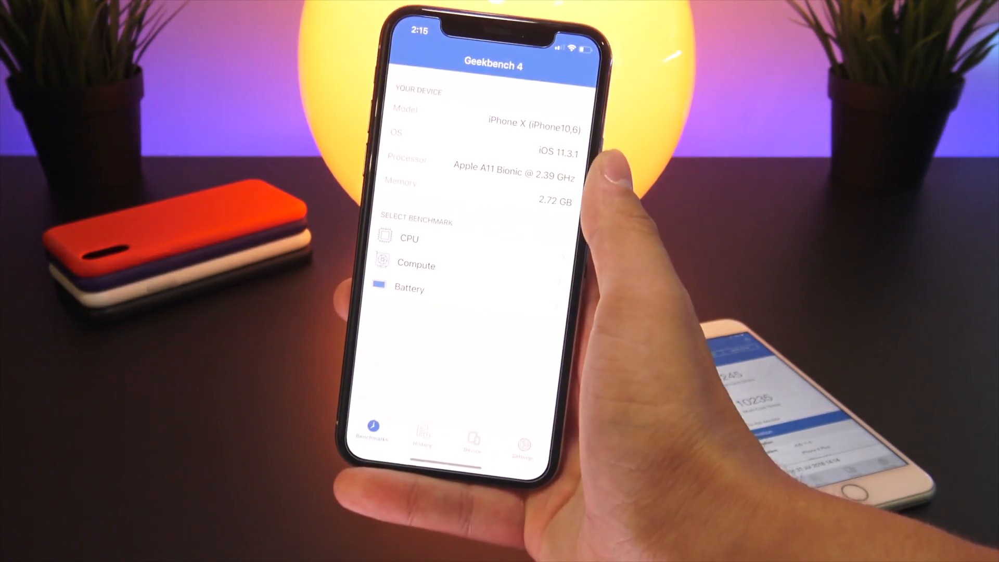
{"action": "left_click", "coordinate": [409, 238]}
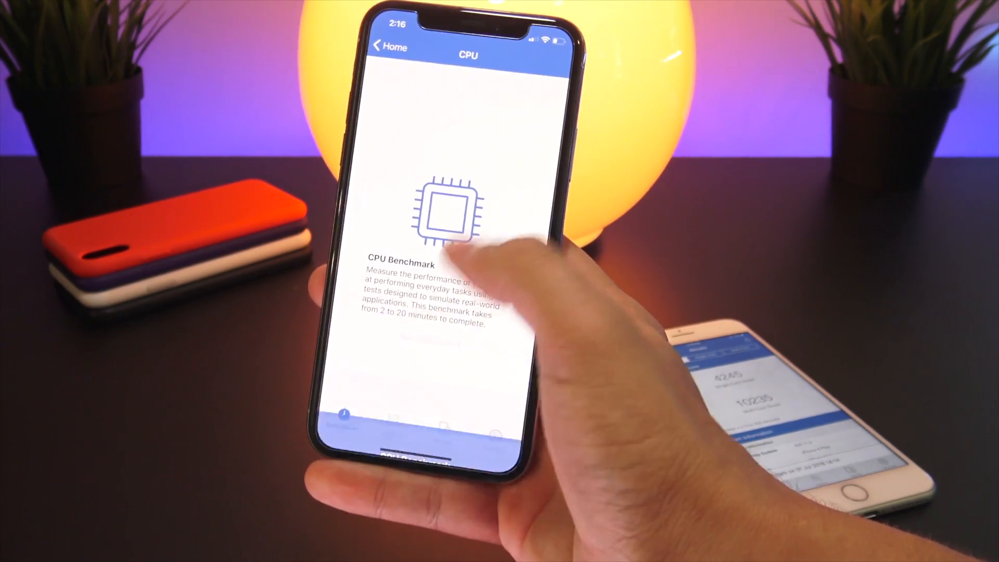
{"action": "left_click", "coordinate": [427, 344]}
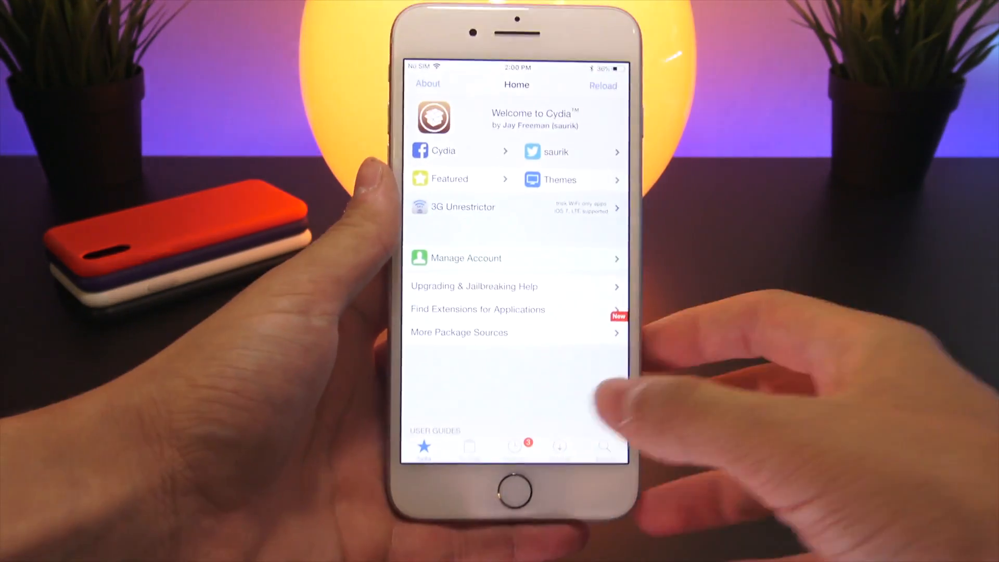
- Leave Cydia and relaunch Geekbench 4 from the iPhone 8 Plus's first home page
{"action": "left_click", "coordinate": [572, 457]}
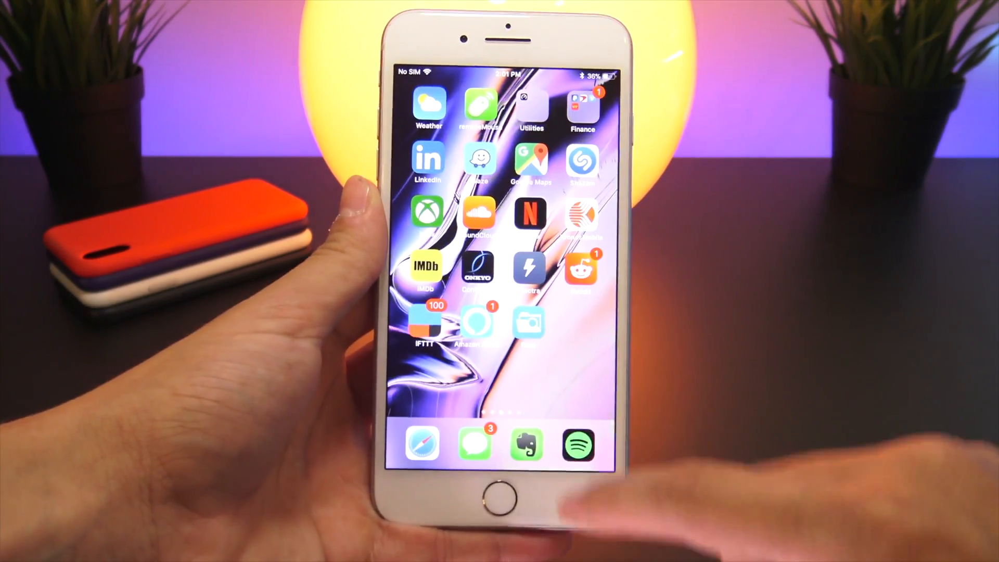
{"action": "scroll", "scroll_direction": "left", "scroll_amount": 3}
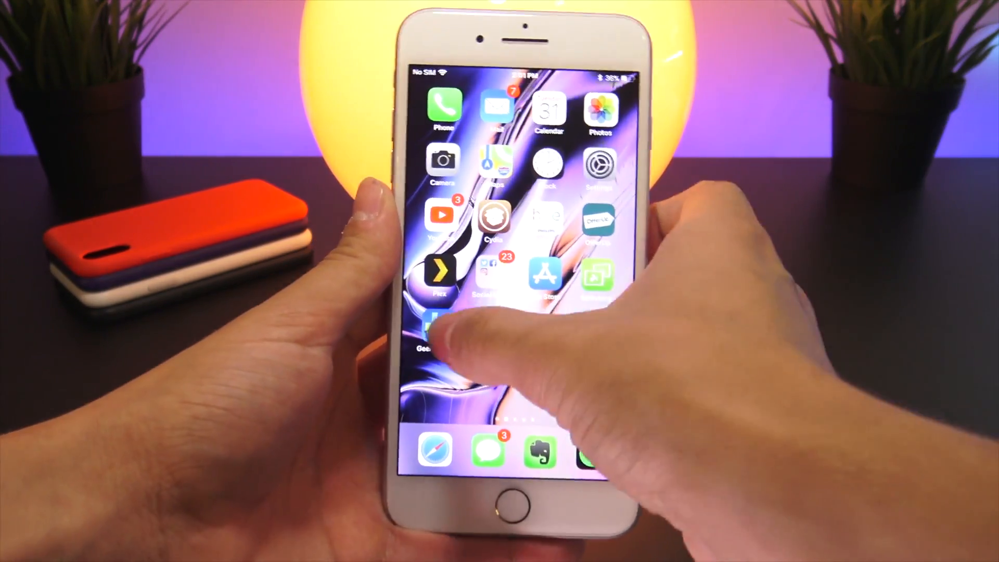
{"action": "left_click", "coordinate": [436, 331]}
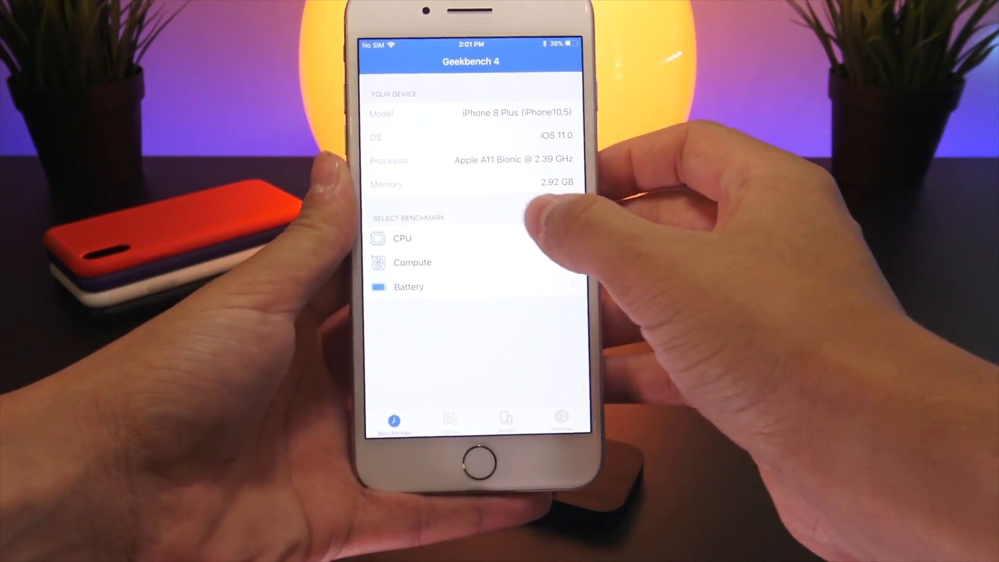
- Open the CPU benchmark in Geekbench 4 on the iPhone 8 Plus
{"action": "left_click", "coordinate": [401, 238]}
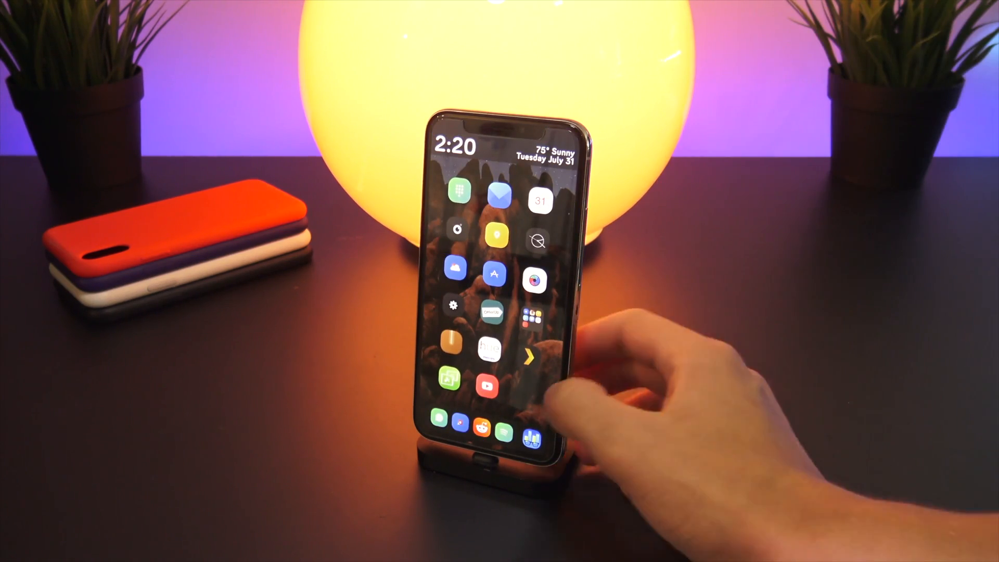
- Bring Geekbench 4 forward on the themed iPhone X and start the CPU benchmark
{"action": "scroll", "scroll_direction": "left", "scroll_amount": 3}
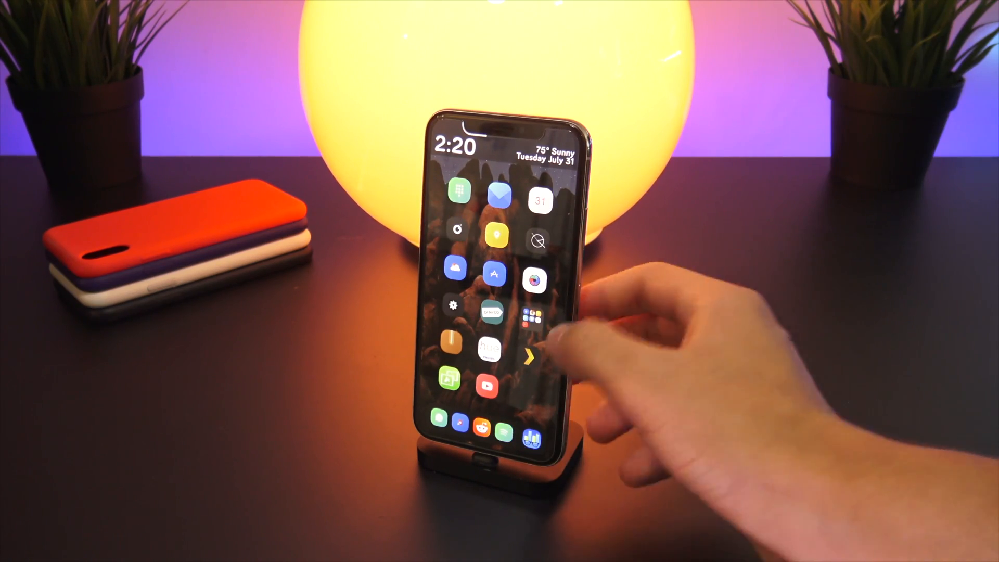
{"action": "scroll", "scroll_direction": "left", "scroll_amount": 3}
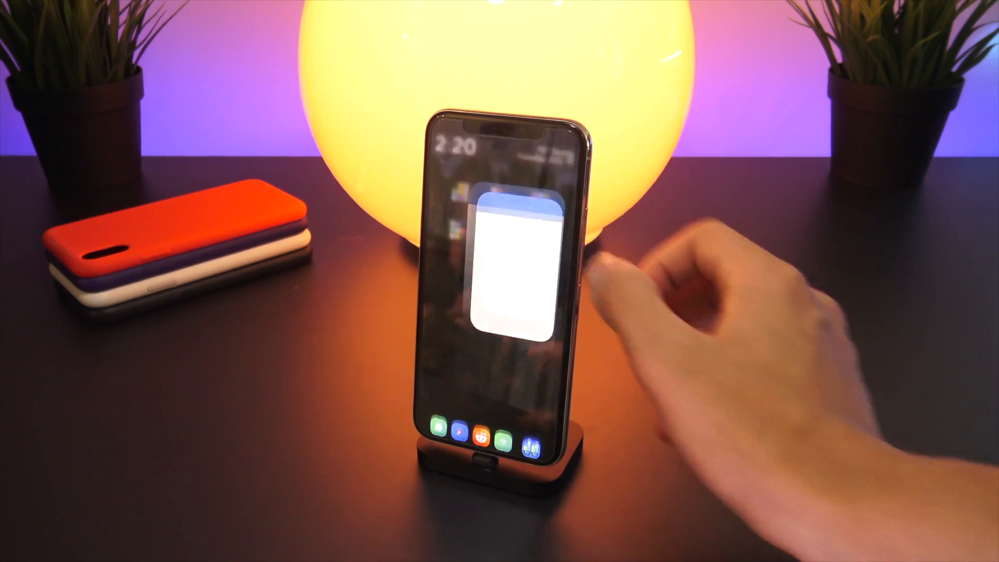
{"action": "left_click", "coordinate": [503, 268]}
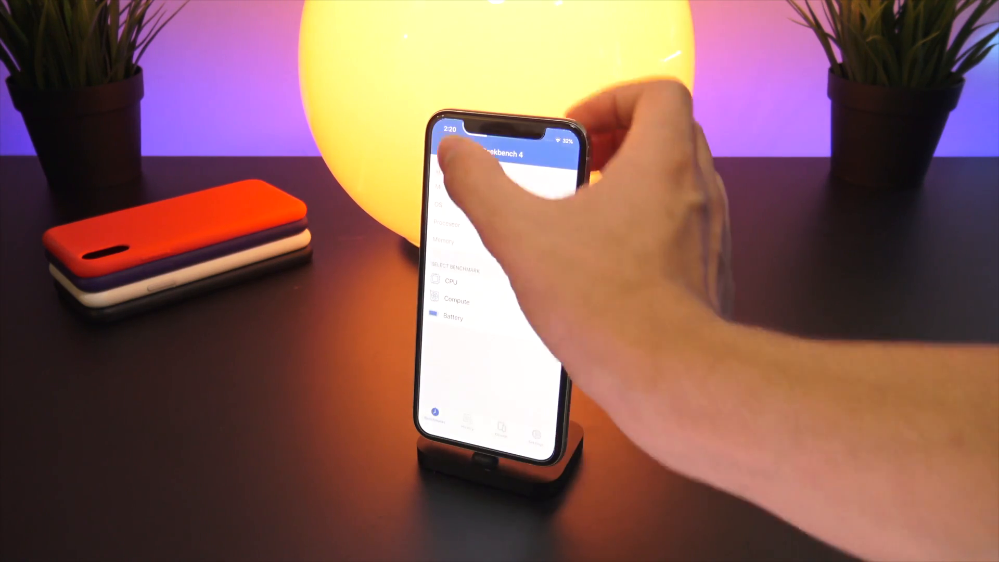
{"action": "left_click", "coordinate": [452, 281]}
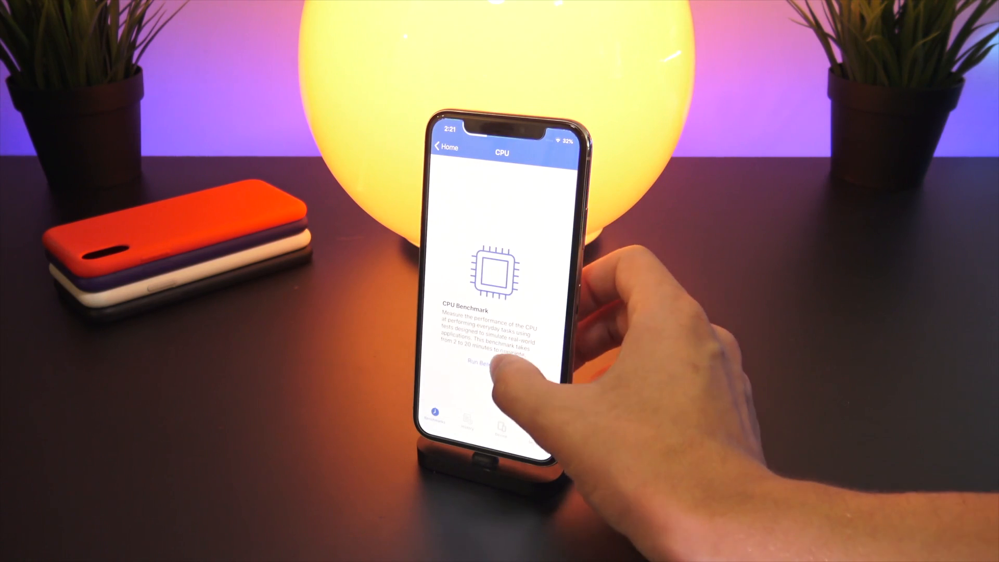
{"action": "left_click", "coordinate": [488, 364]}
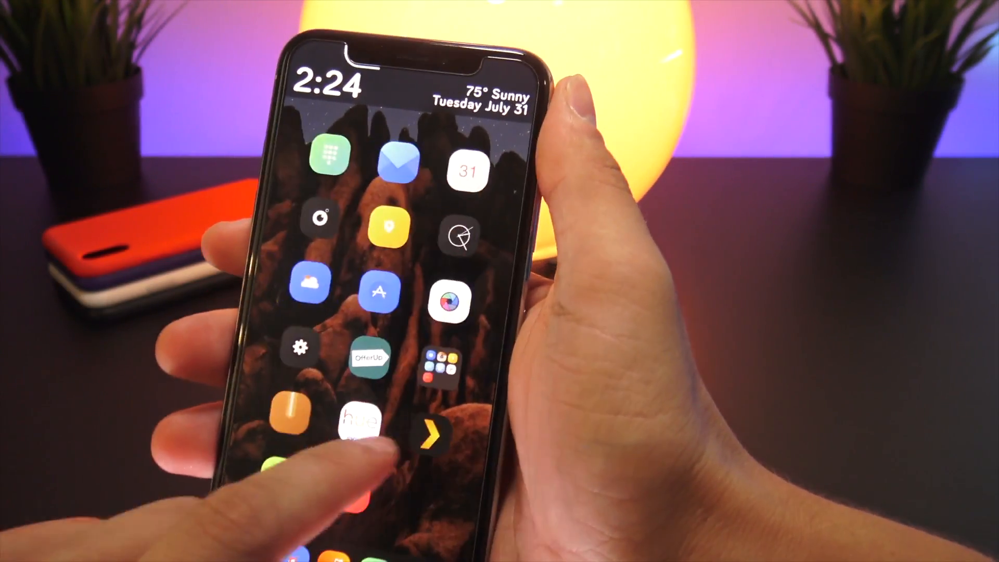
- Launch Geekbench 4 from the Utilities folder on the iPhone 8 Plus
{"action": "scroll", "scroll_direction": "right", "scroll_amount": 3}
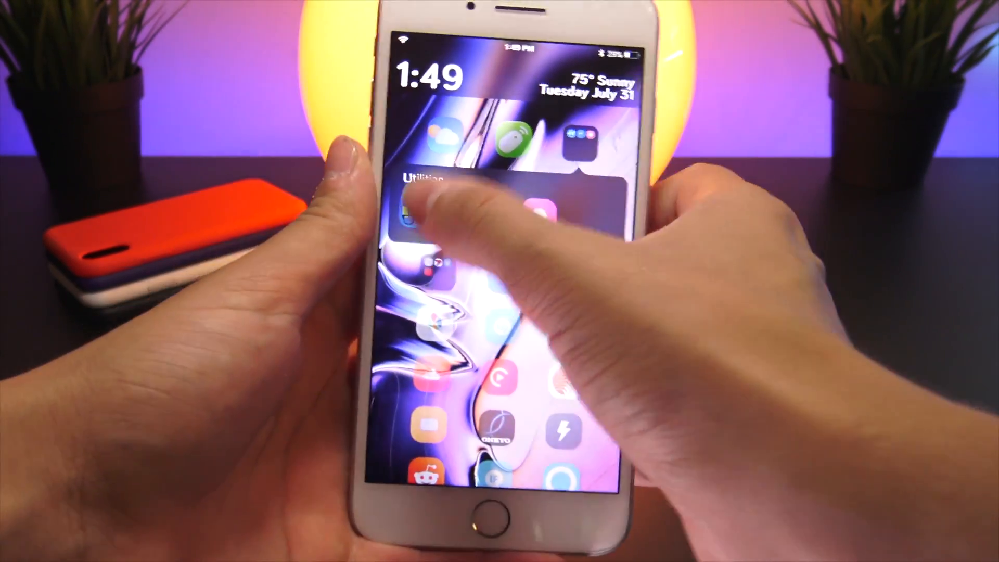
{"action": "left_click", "coordinate": [414, 210]}
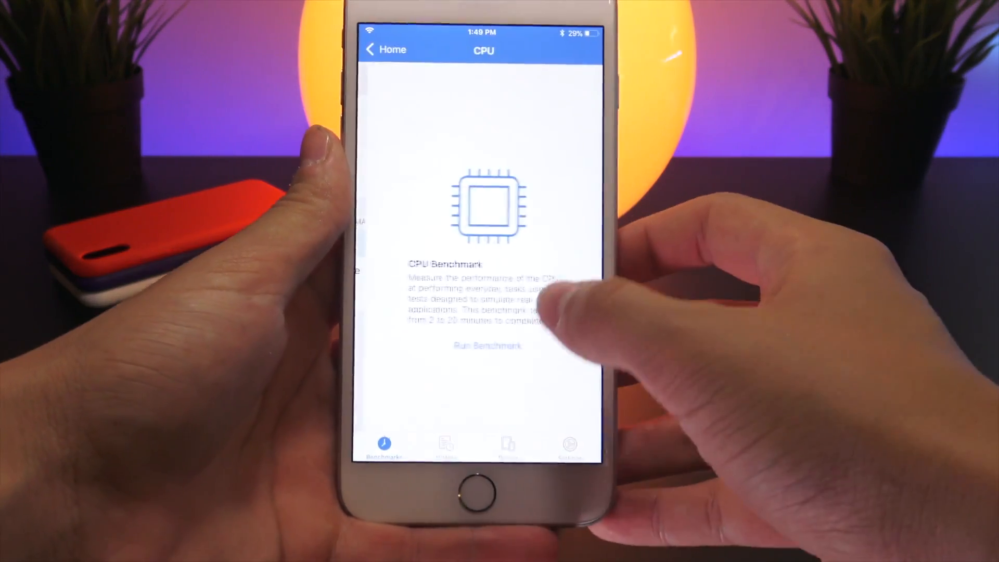
- Run the CPU benchmark, yielding 4066 single-core and 8617 multi-core scores
{"action": "left_click", "coordinate": [487, 346]}
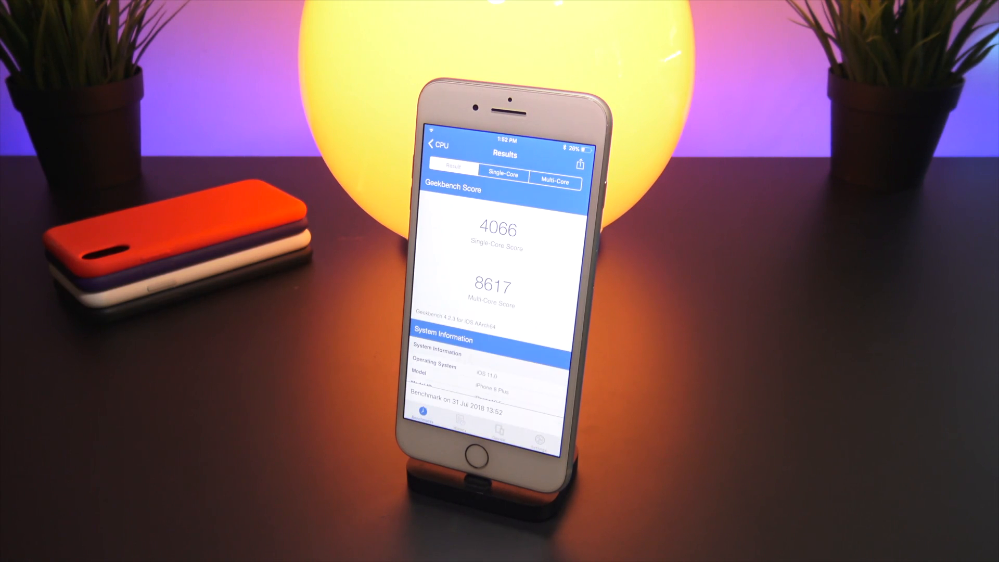
{"action": "mouse_move", "coordinate": [625, 300]}
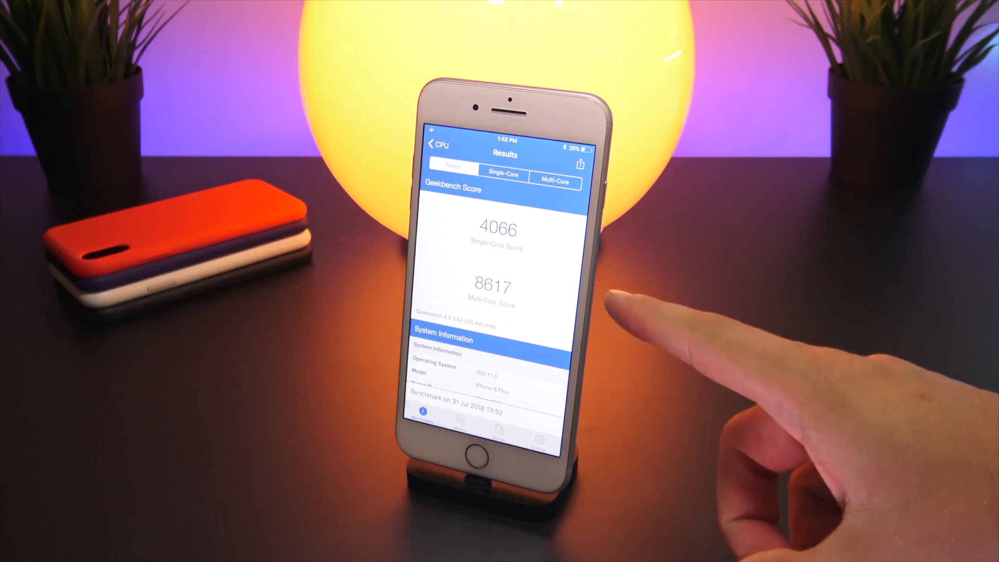